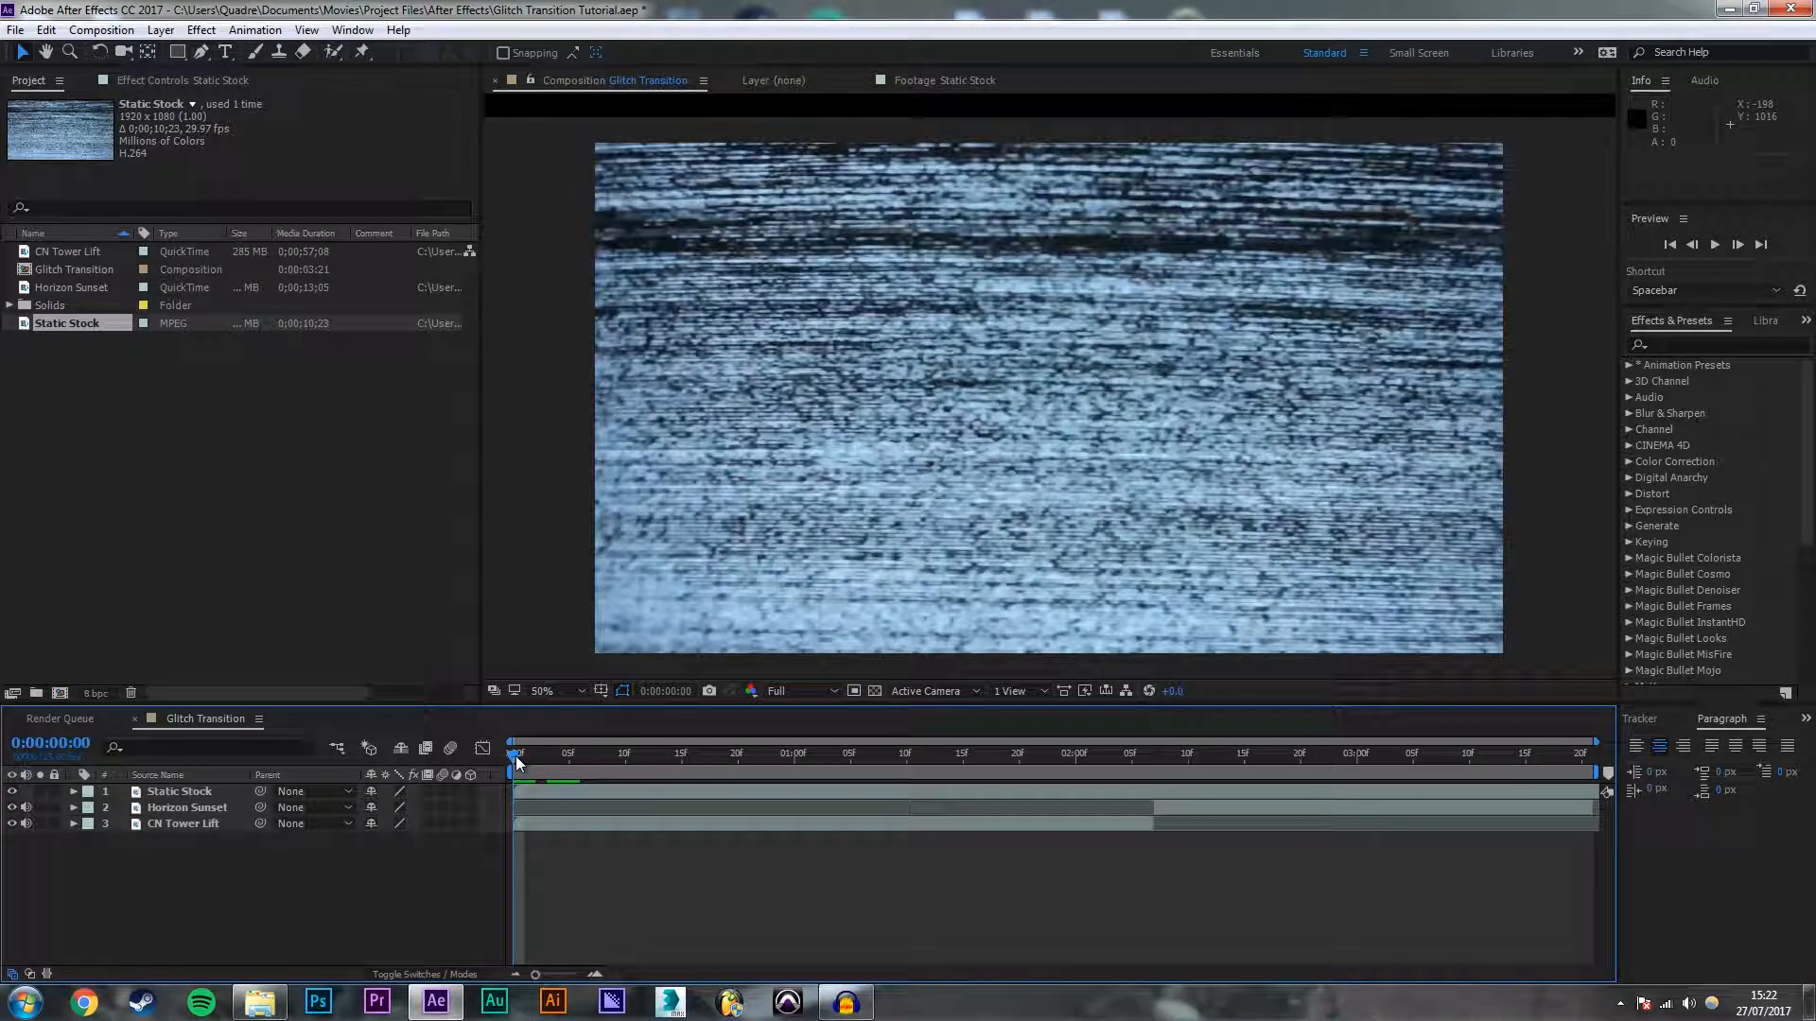
# Set the playhead to 0:00:02:00 where the transition begins
pyautogui.click(522, 752)
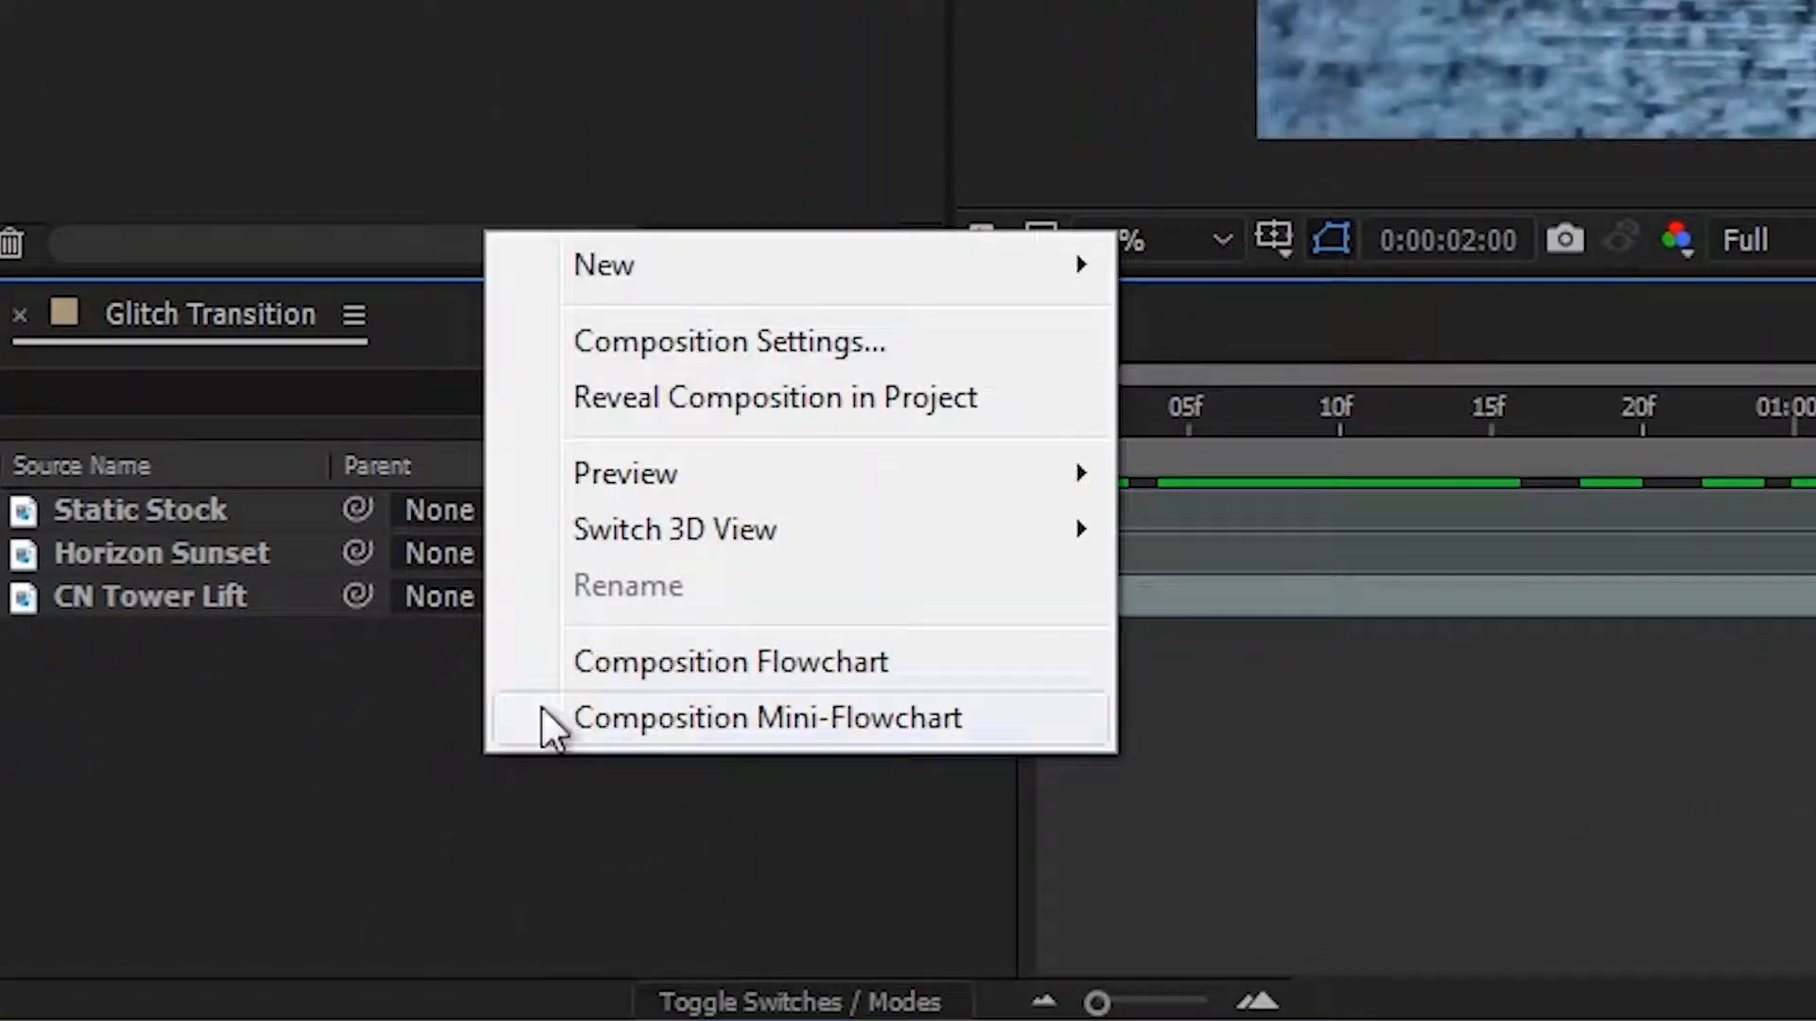
pyautogui.moveTo(602, 265)
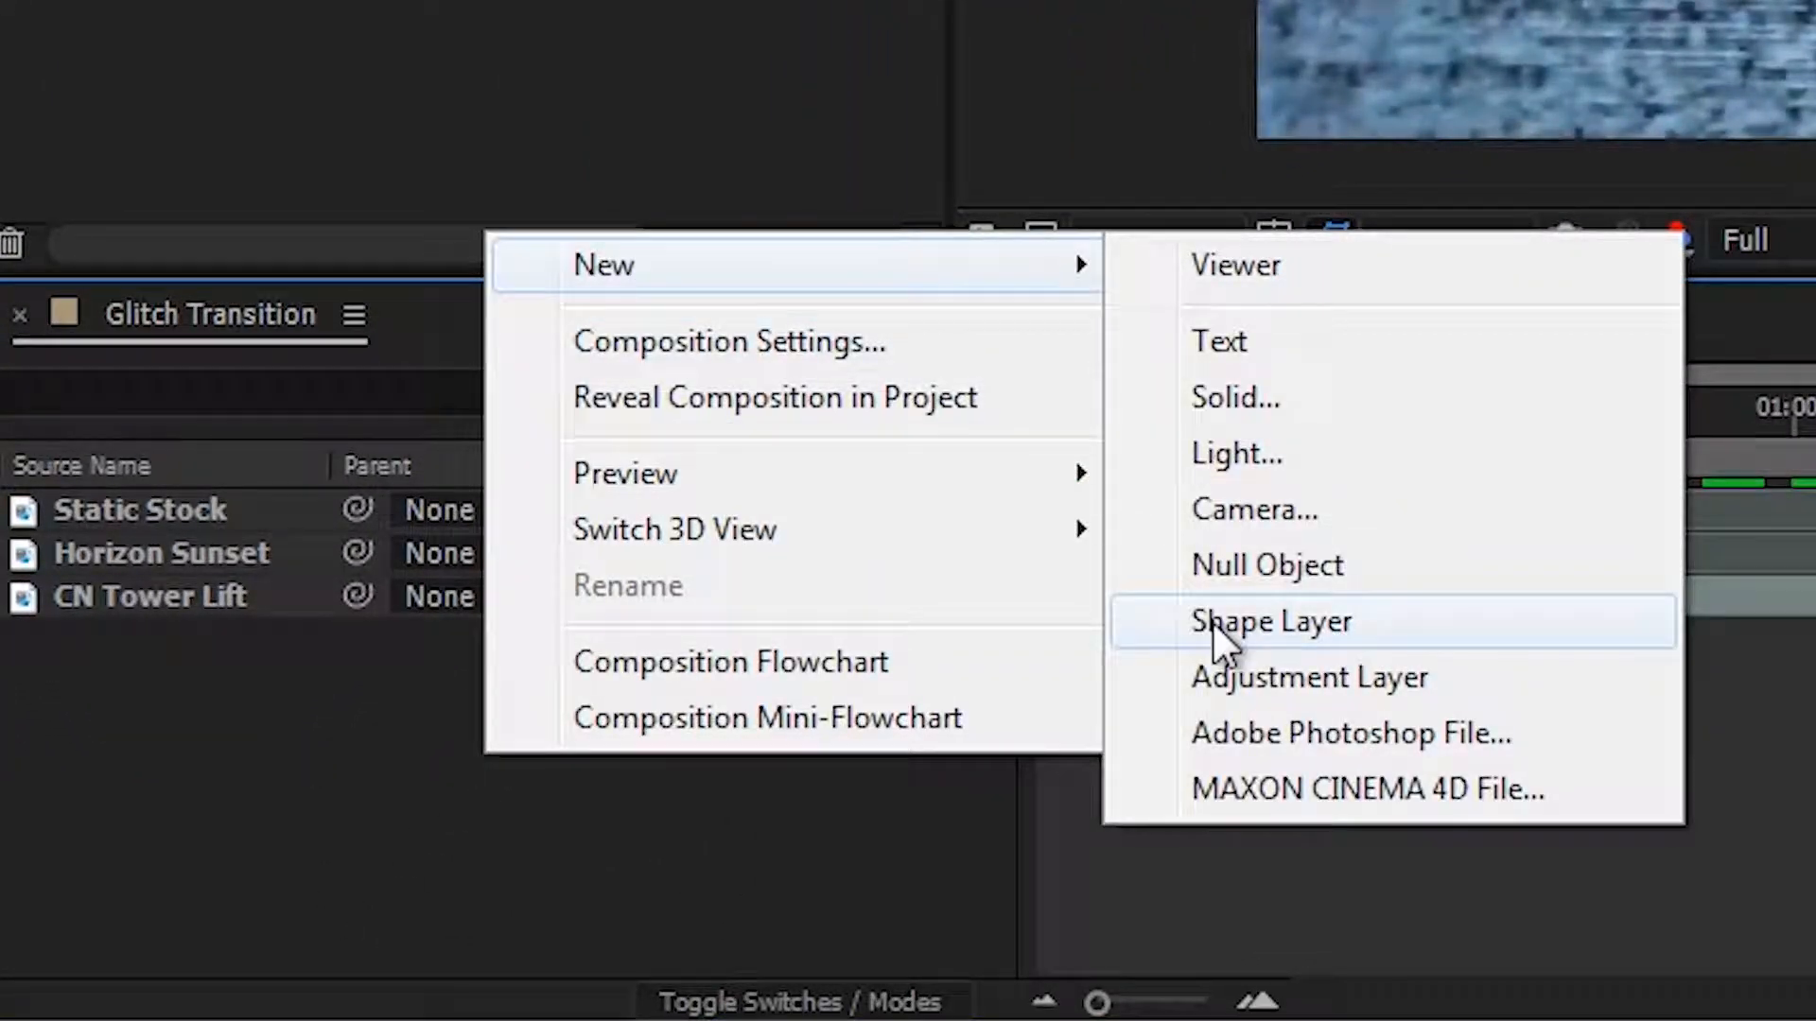
# Create a new adjustment layer below Static Stock and hide Static Stock's visibility
pyautogui.click(1308, 677)
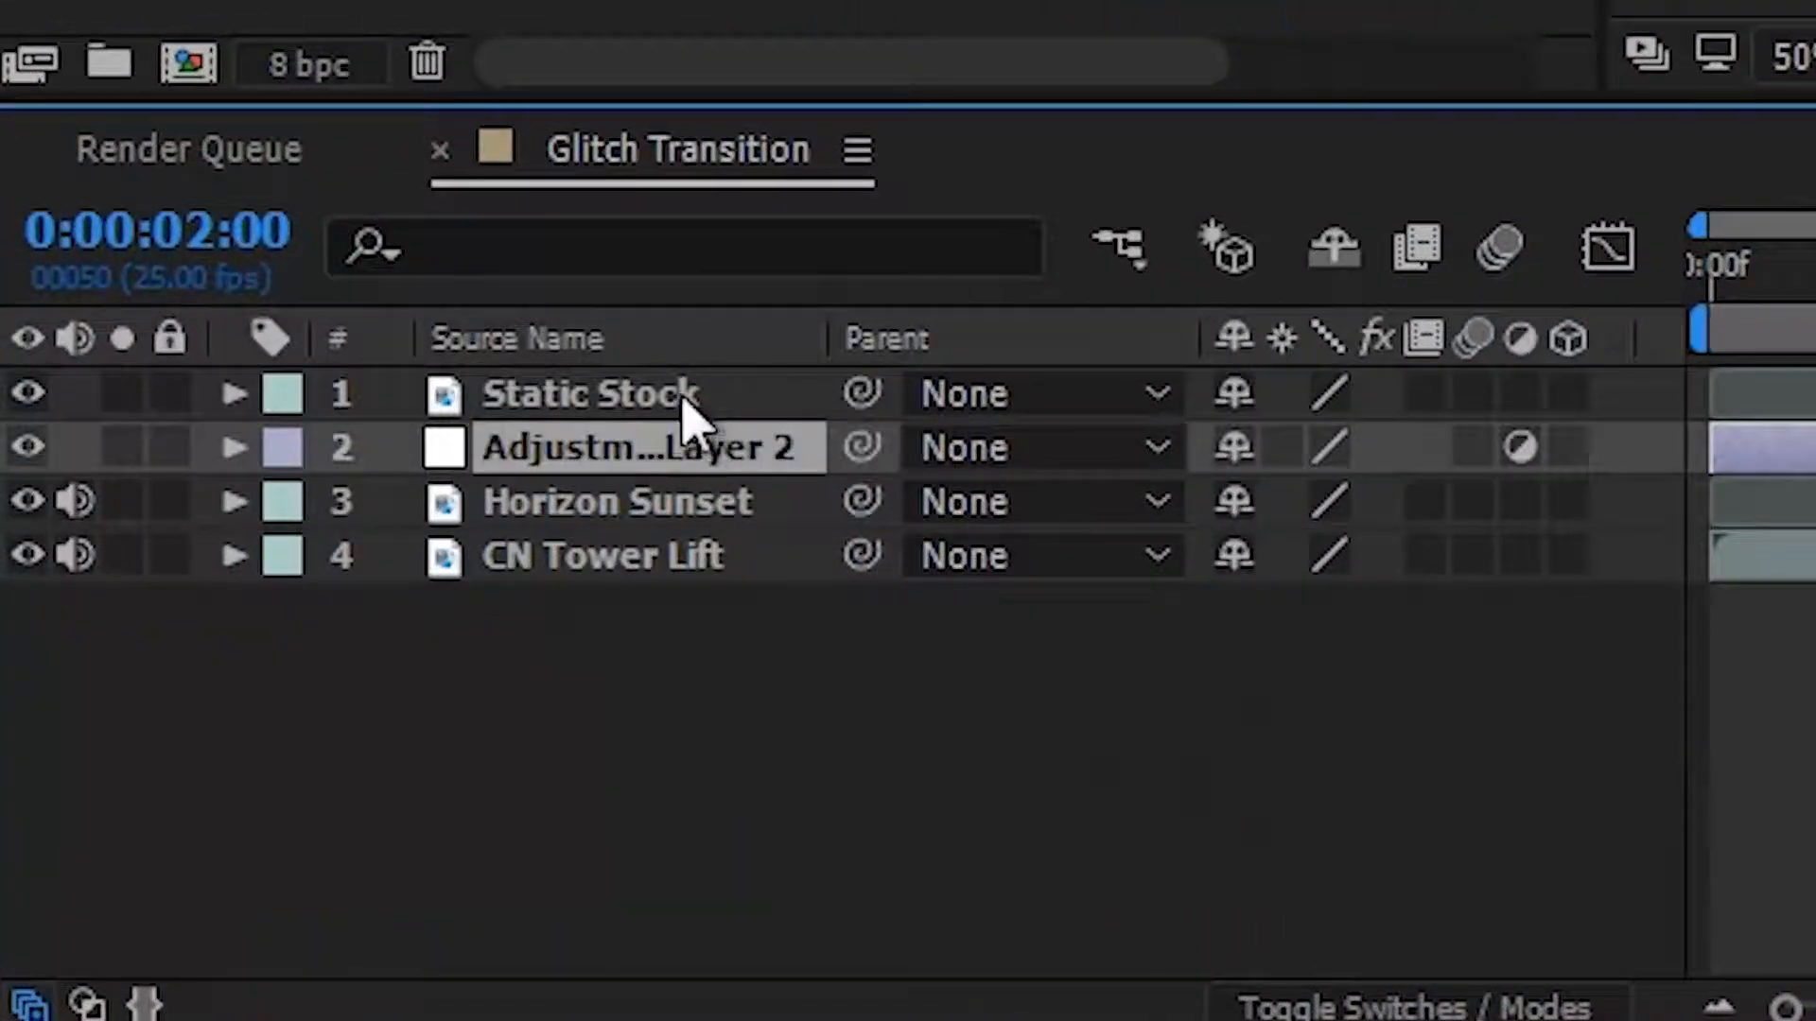
pyautogui.click(586, 393)
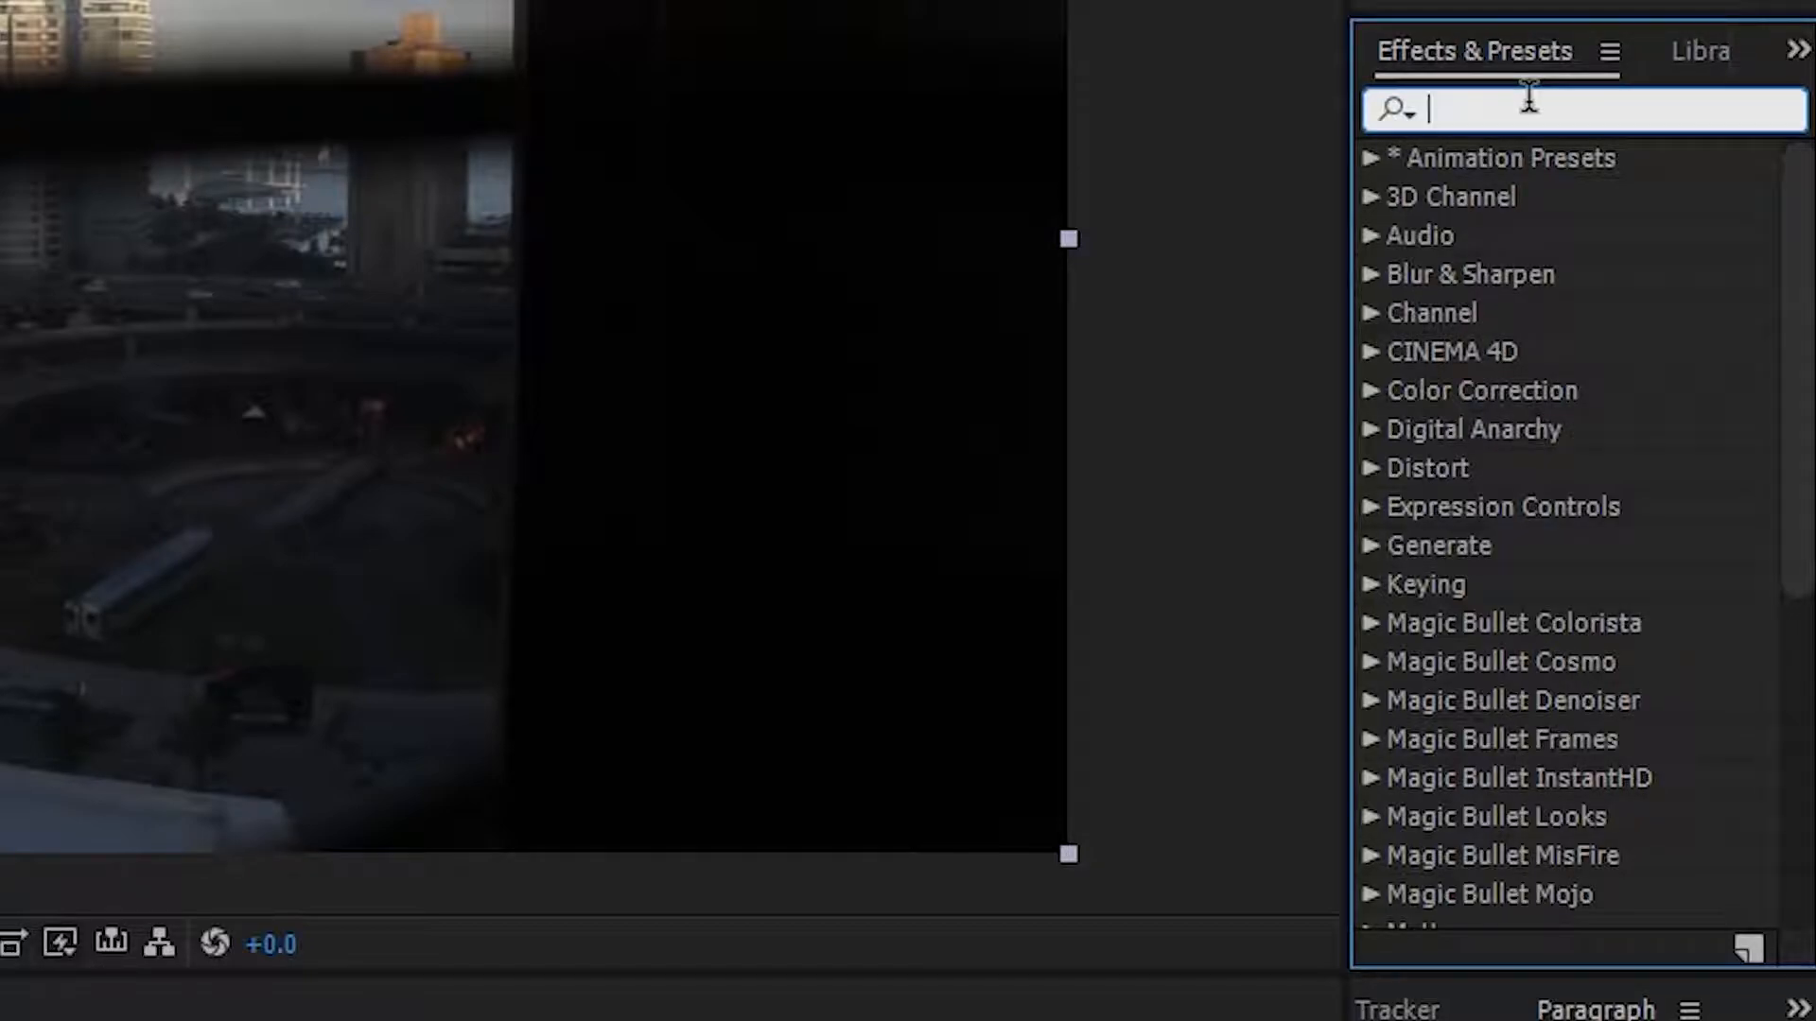
# Apply Displacement Map to the adjustment layer with 1. Static Stock as its map layer
pyautogui.write('displac')
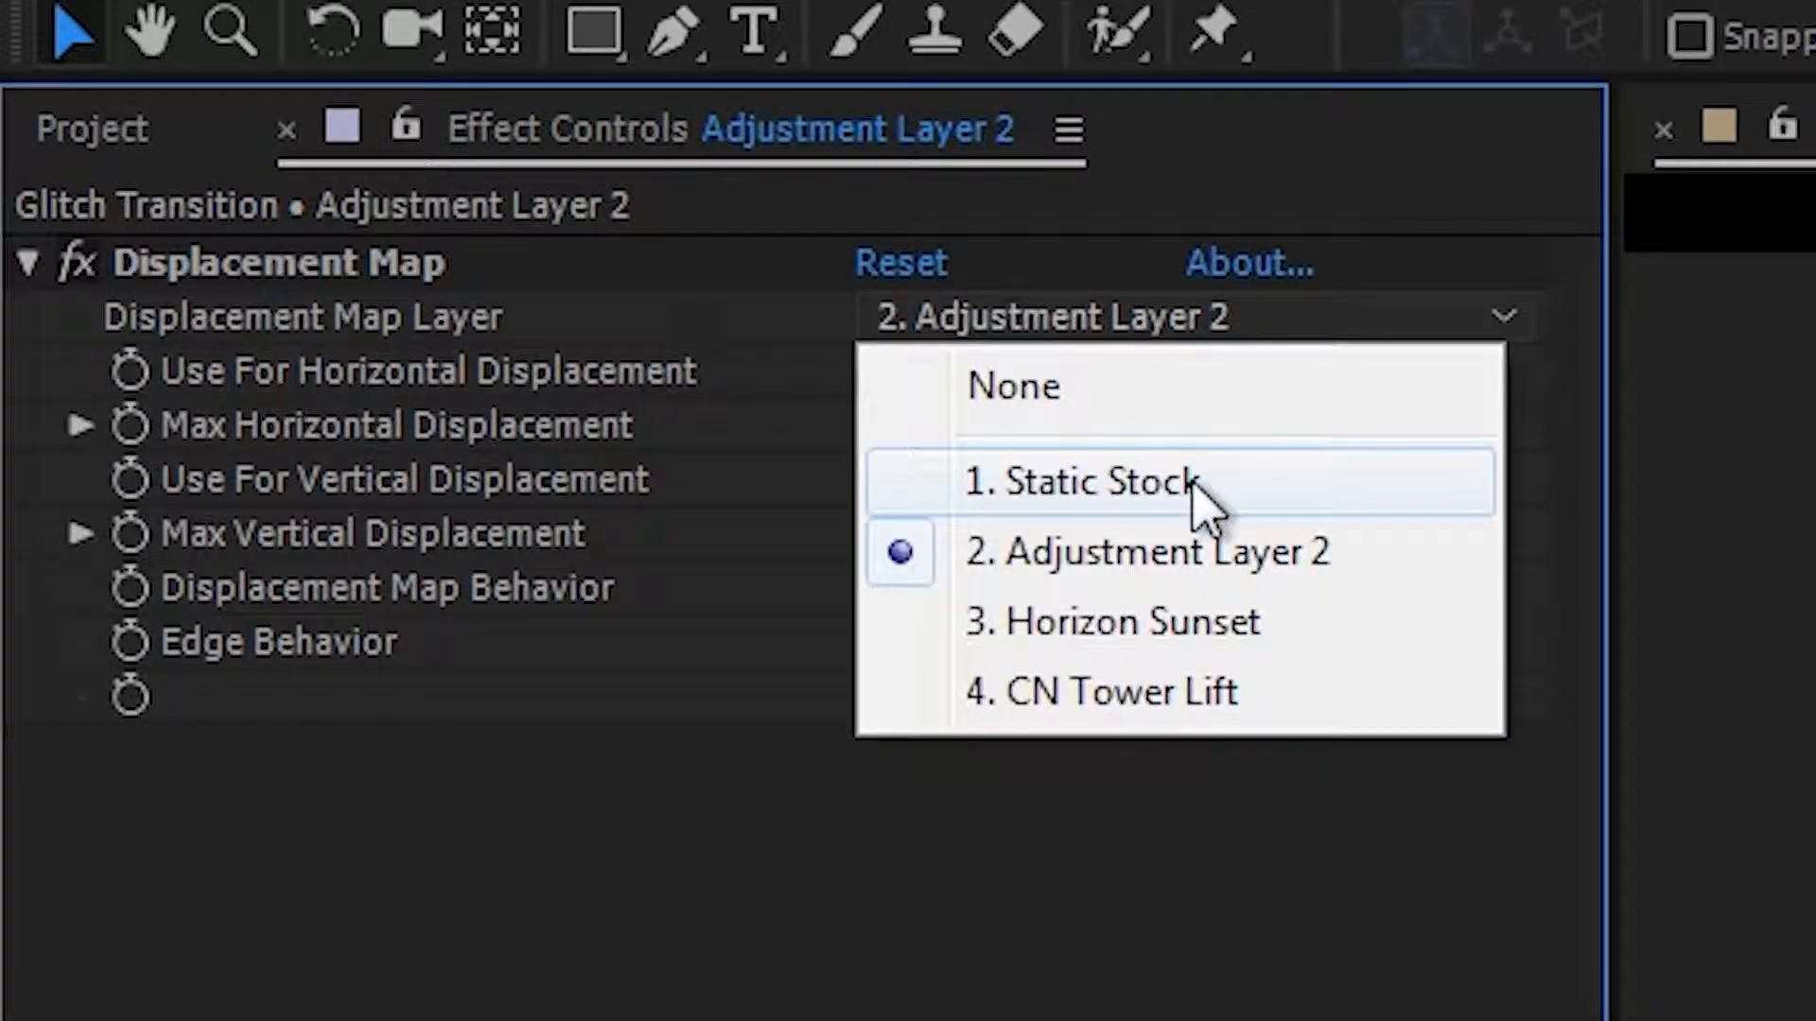
pyautogui.click(1081, 483)
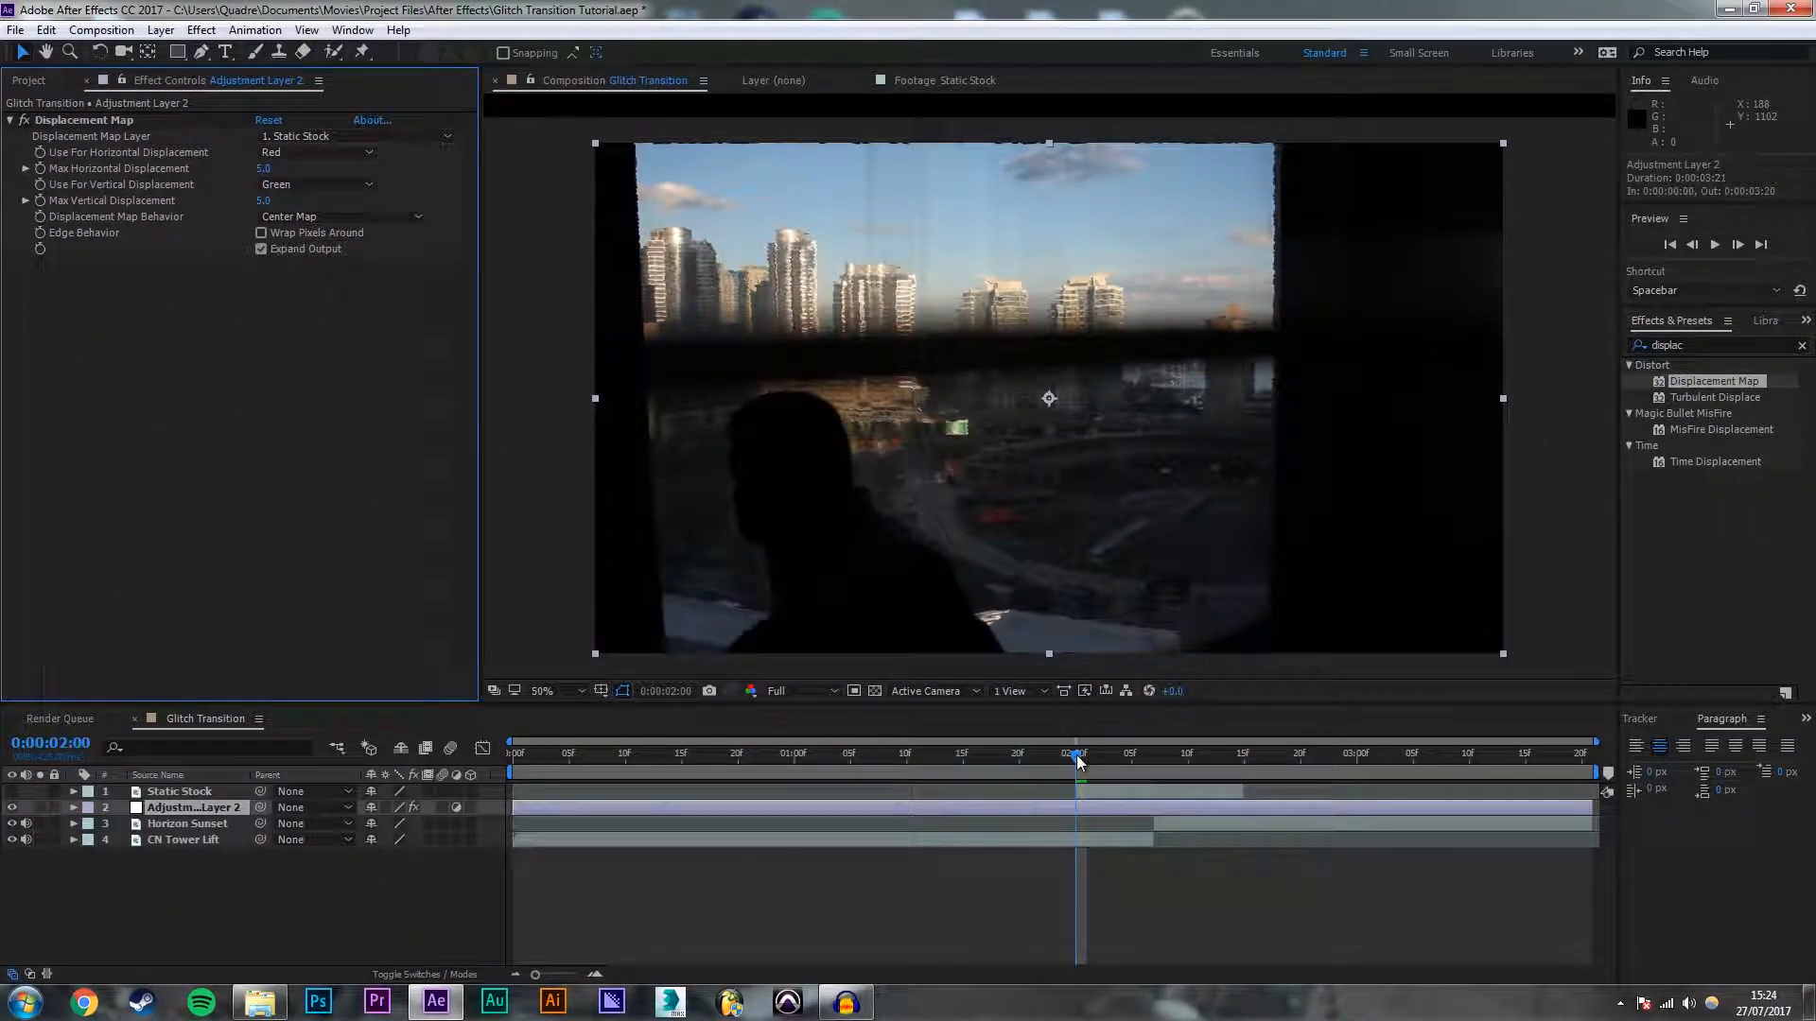
pyautogui.moveTo(1076, 770); pyautogui.dragTo(1153, 770)
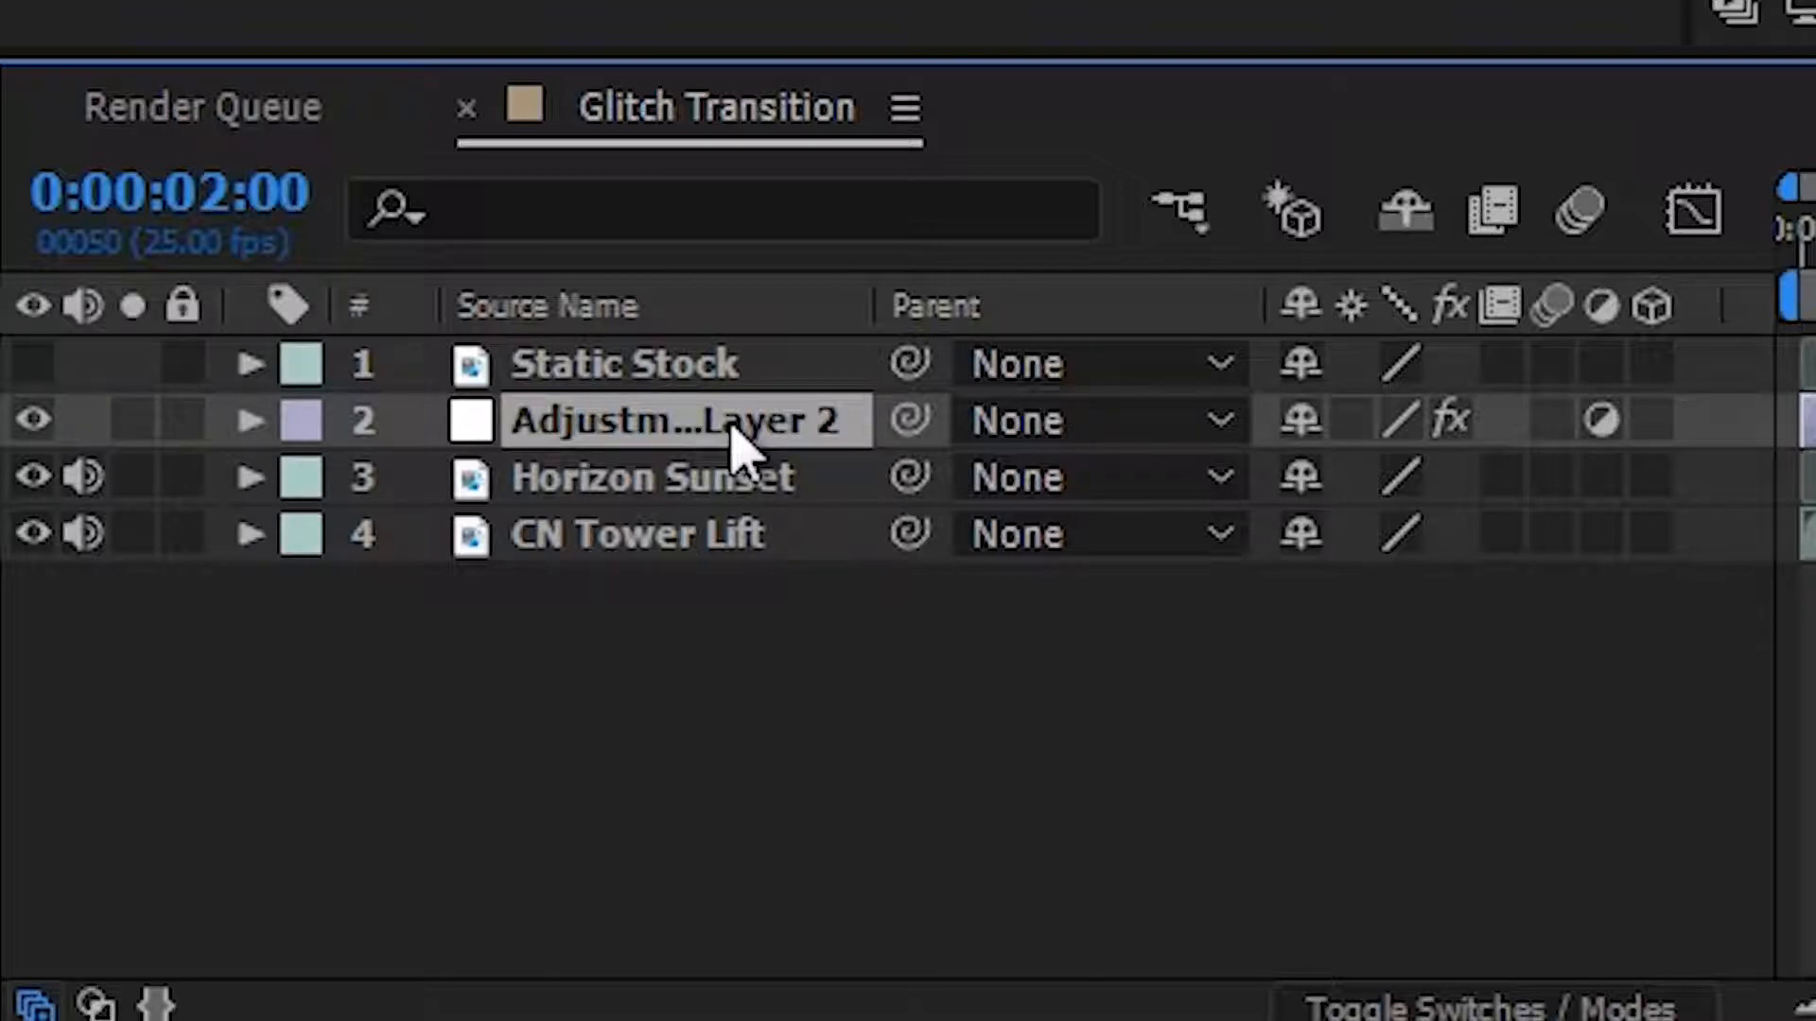
# Reveal Displacement Map settings and start keyframing max displacement at 0 at 2:00
pyautogui.click(250, 420)
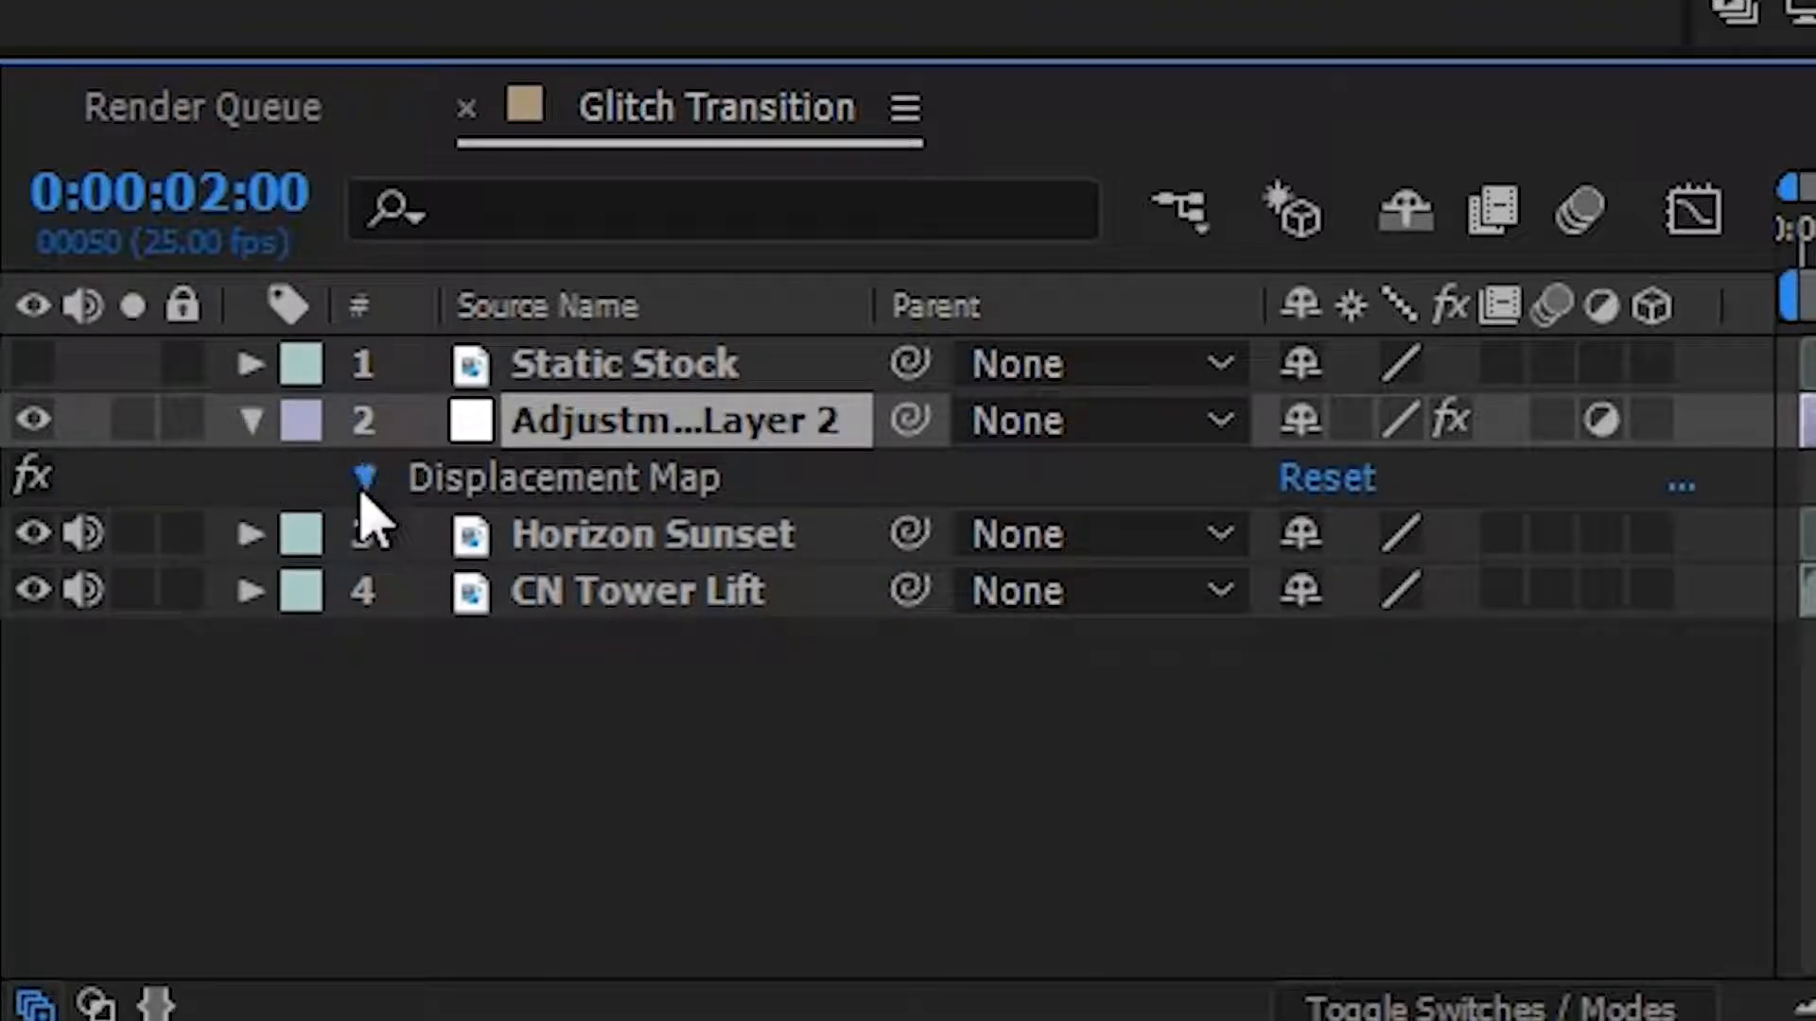
pyautogui.click(365, 477)
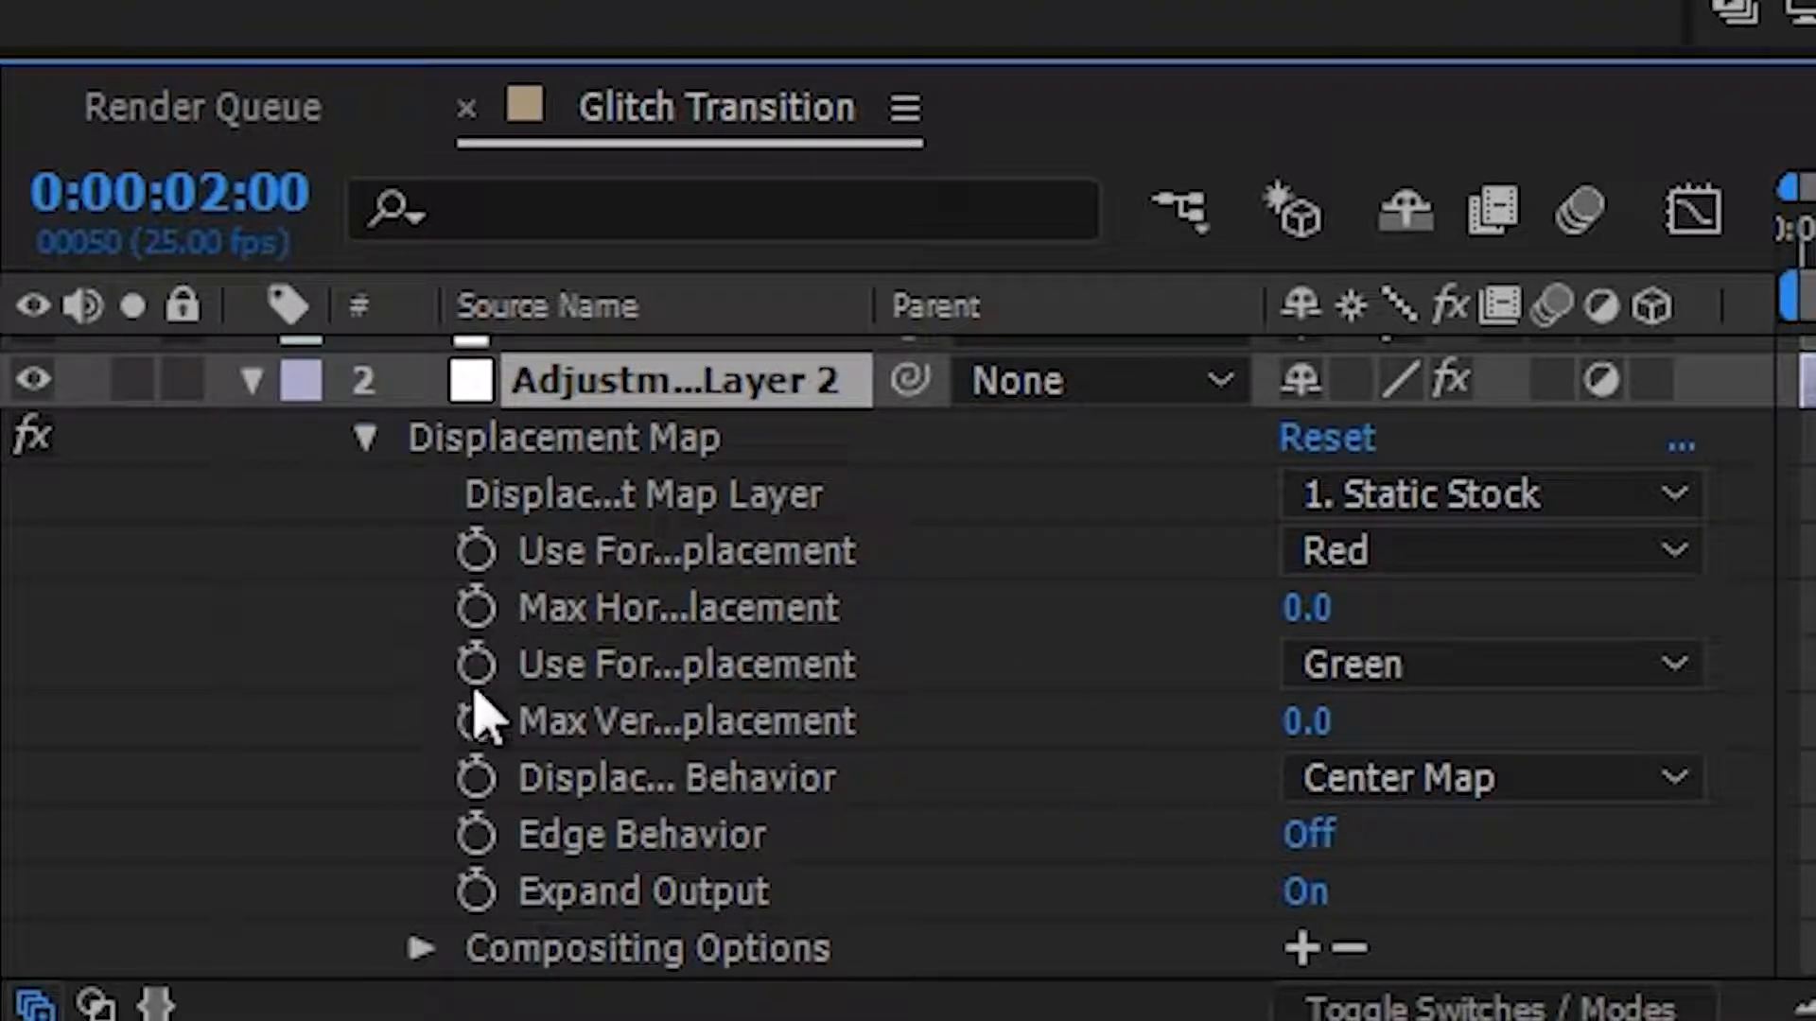
pyautogui.click(474, 607)
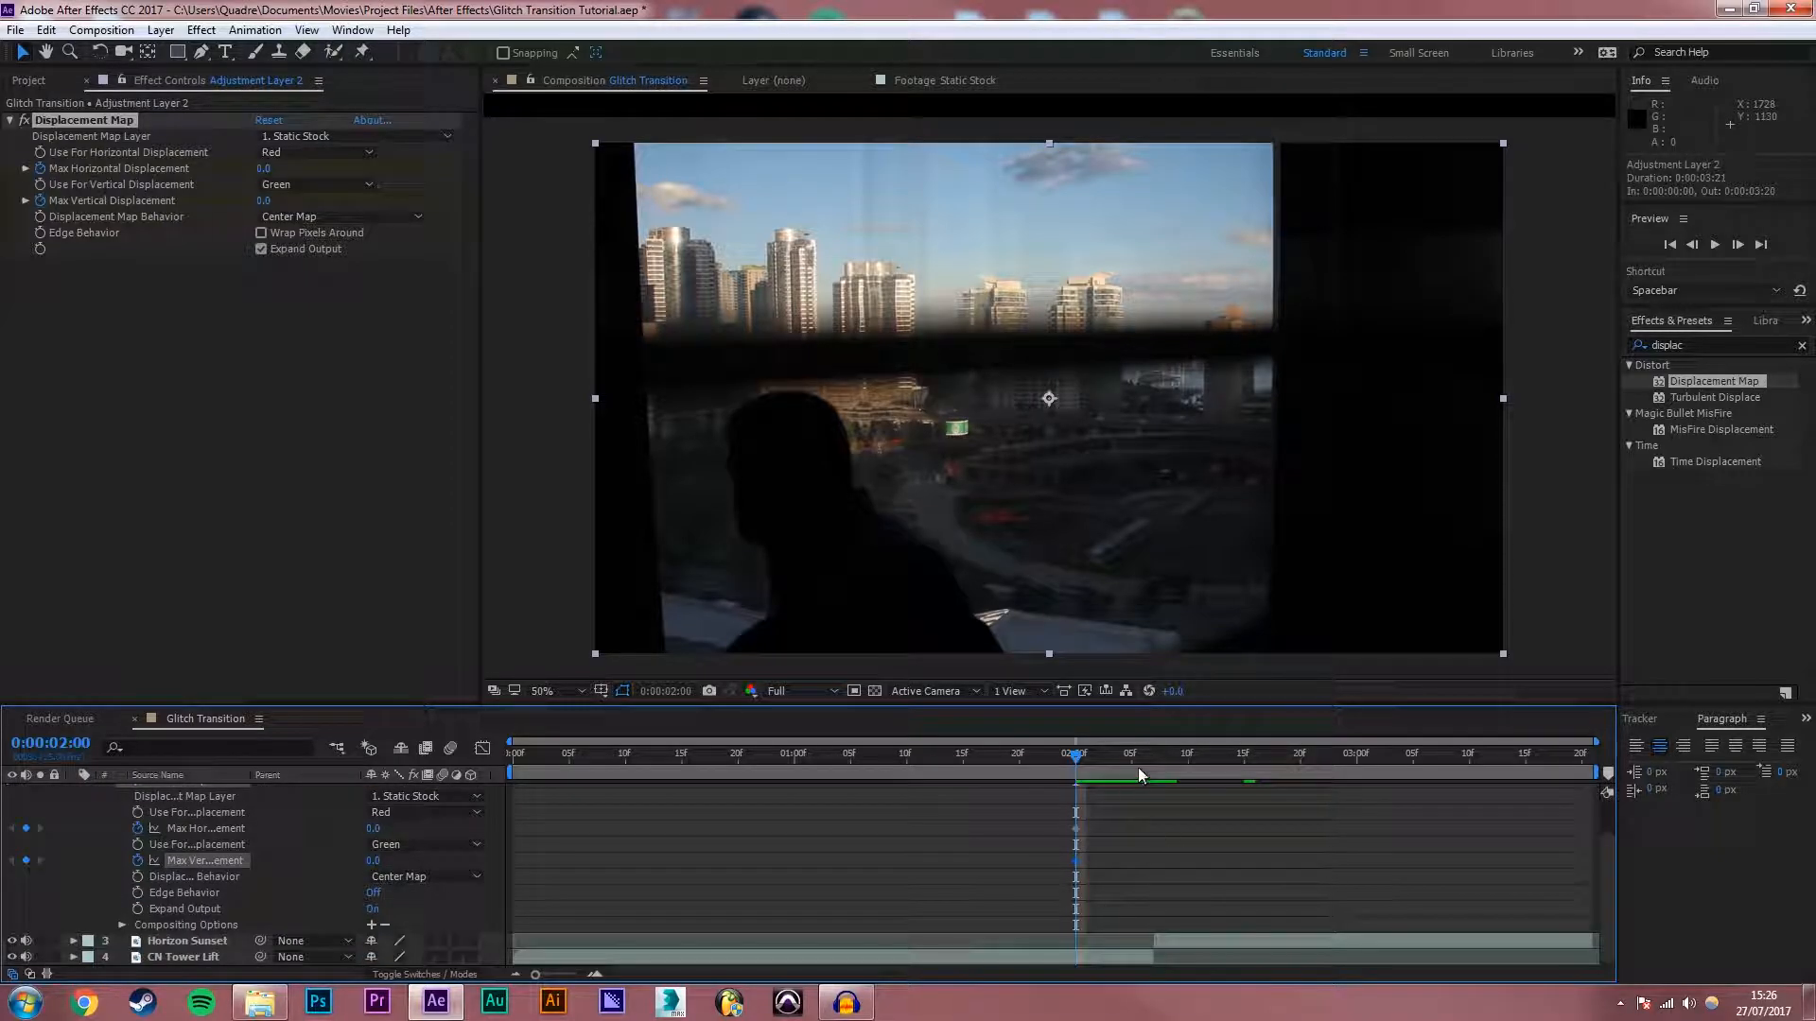
# Keyframe max displacement to 50 at 2:07 and back to 0 at 2:15, then scrub the glitch
pyautogui.click(1154, 754)
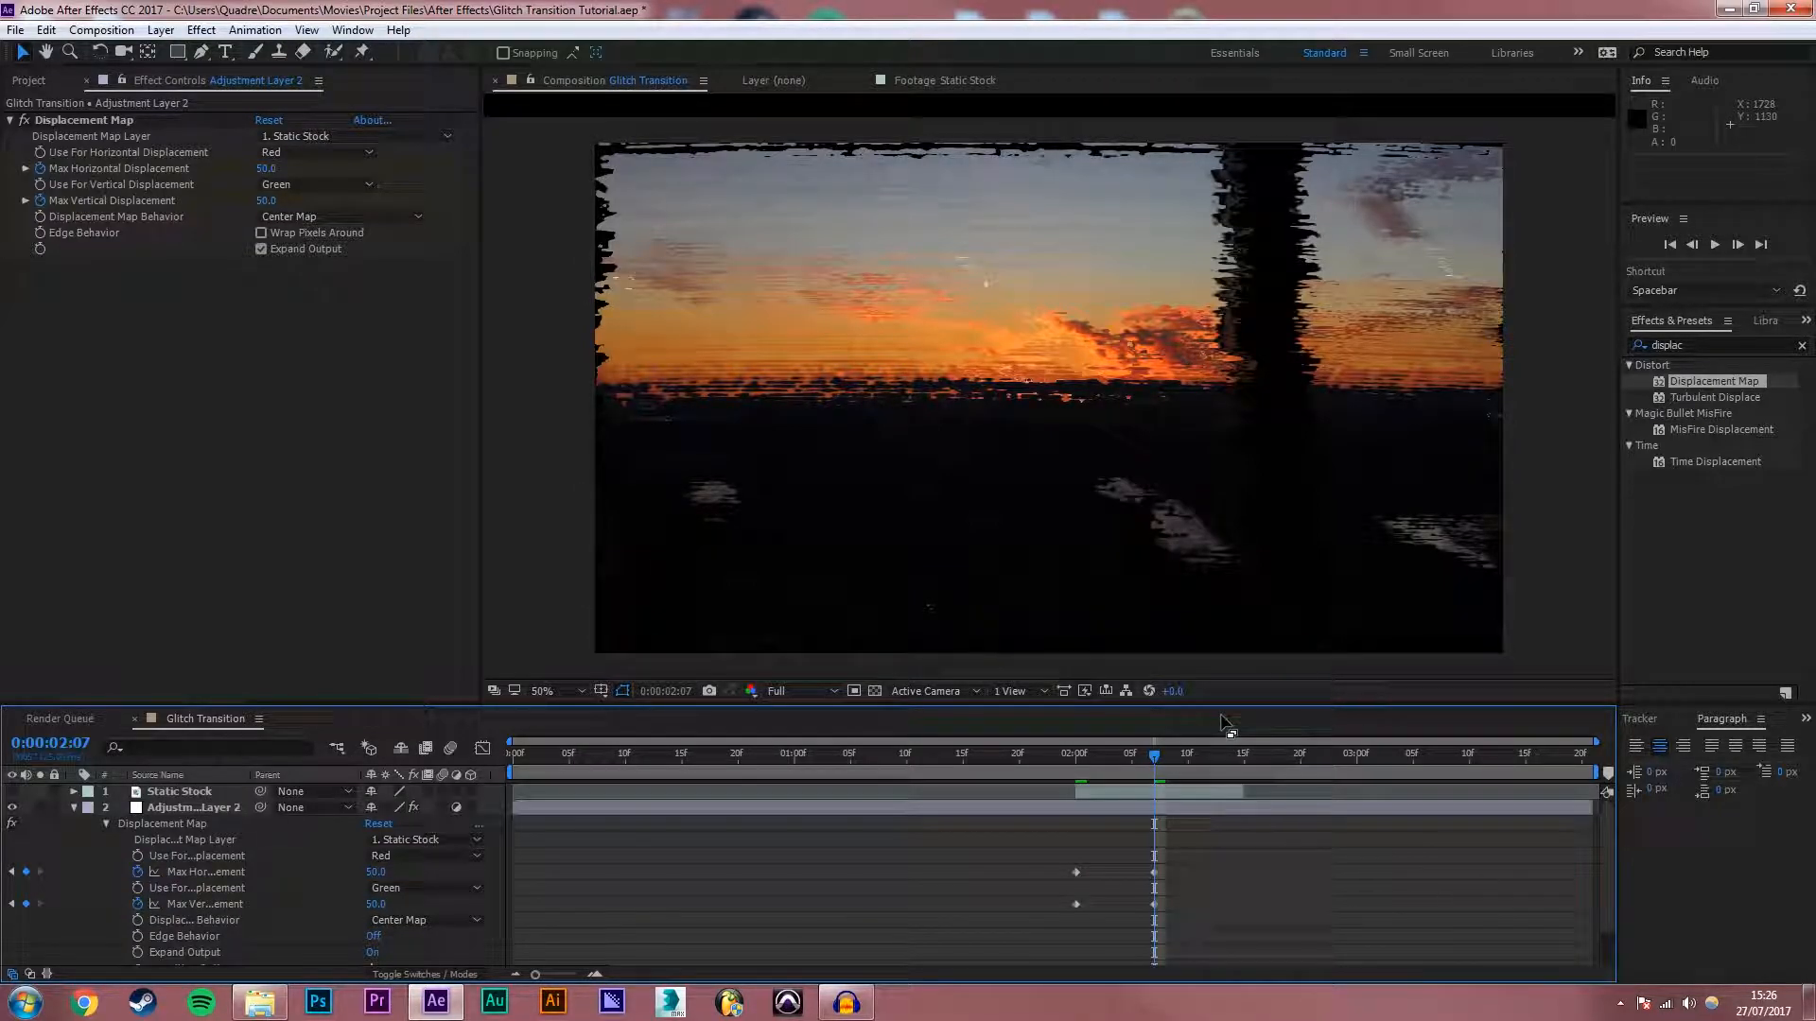
pyautogui.moveTo(1245, 764)
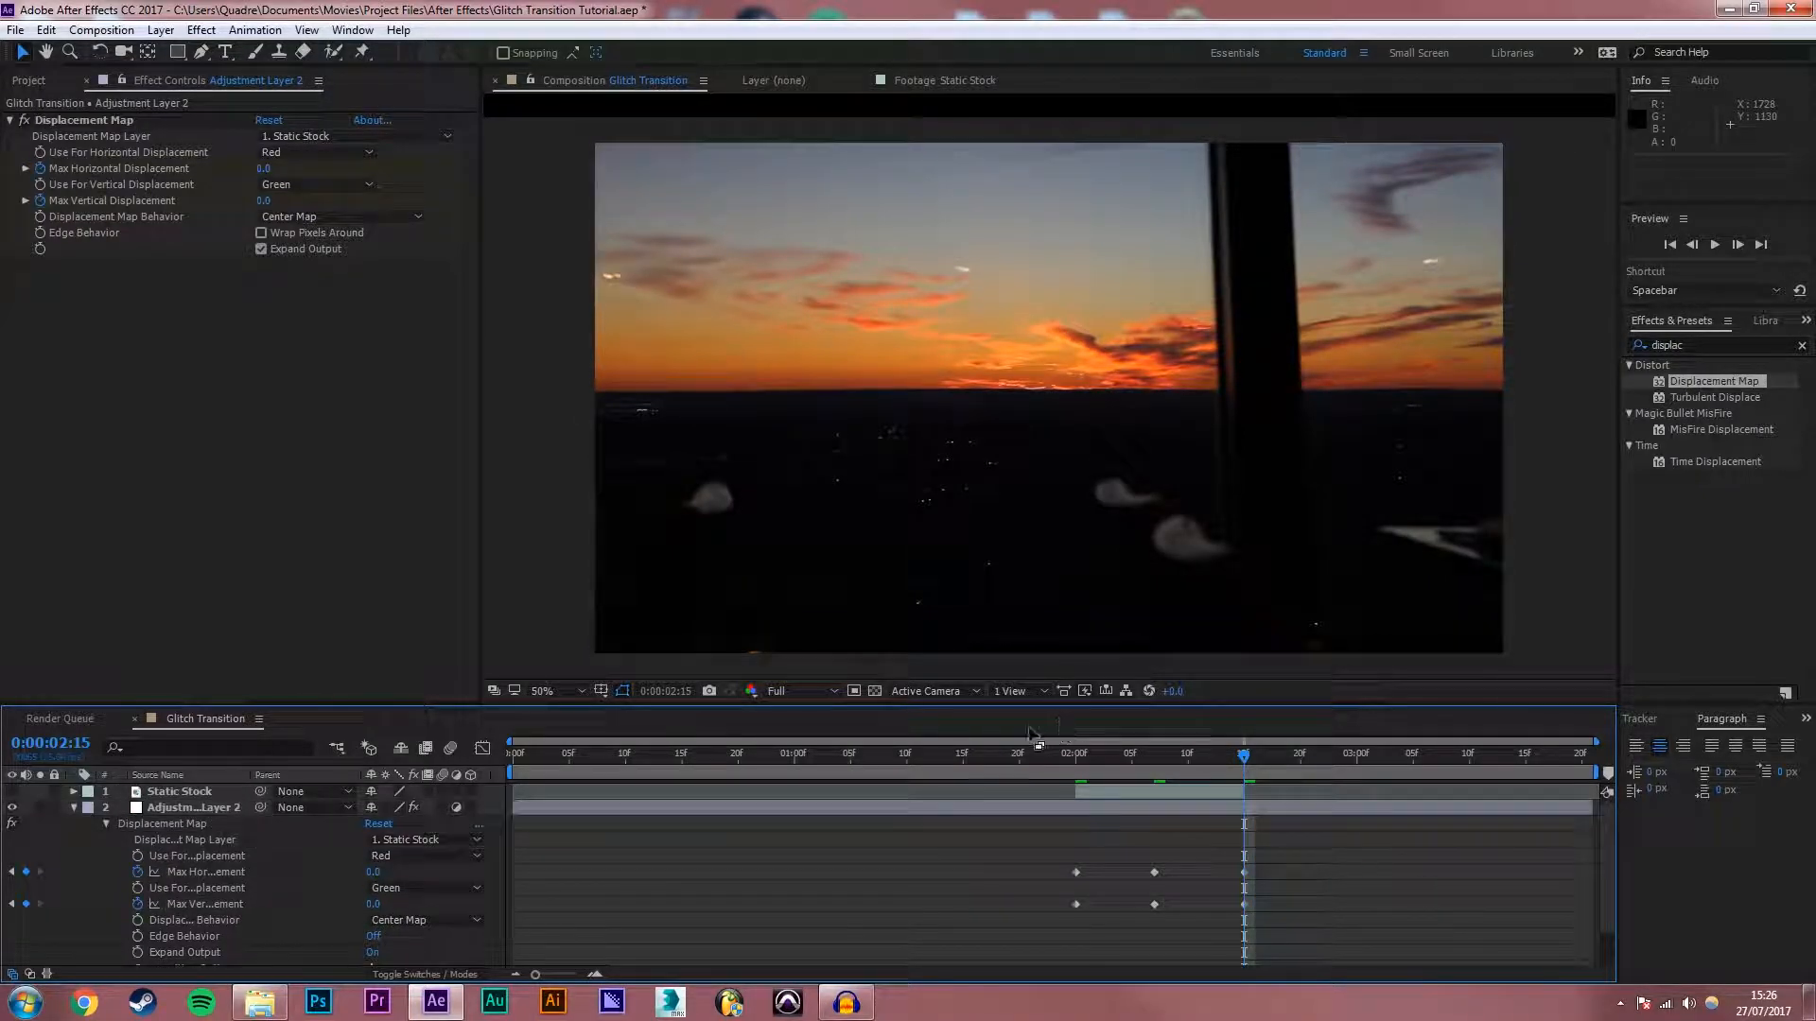
pyautogui.click(1063, 754)
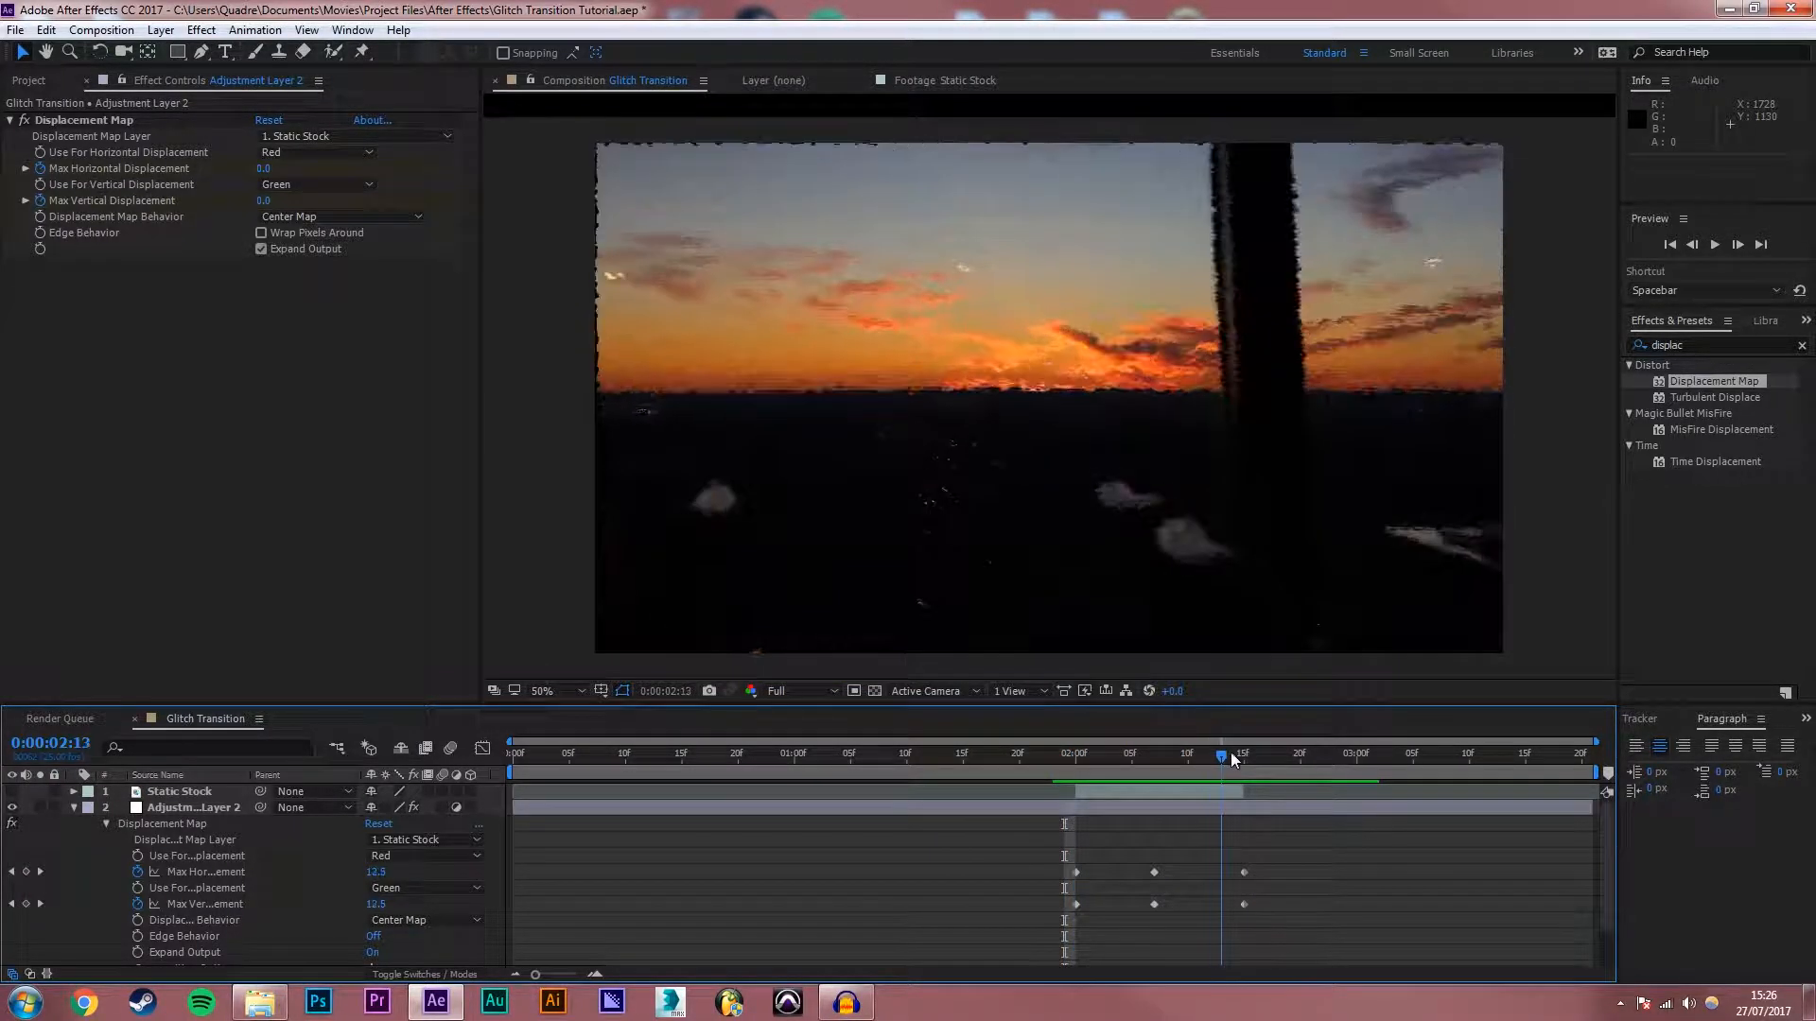
pyautogui.moveTo(1220, 754); pyautogui.dragTo(1223, 755)
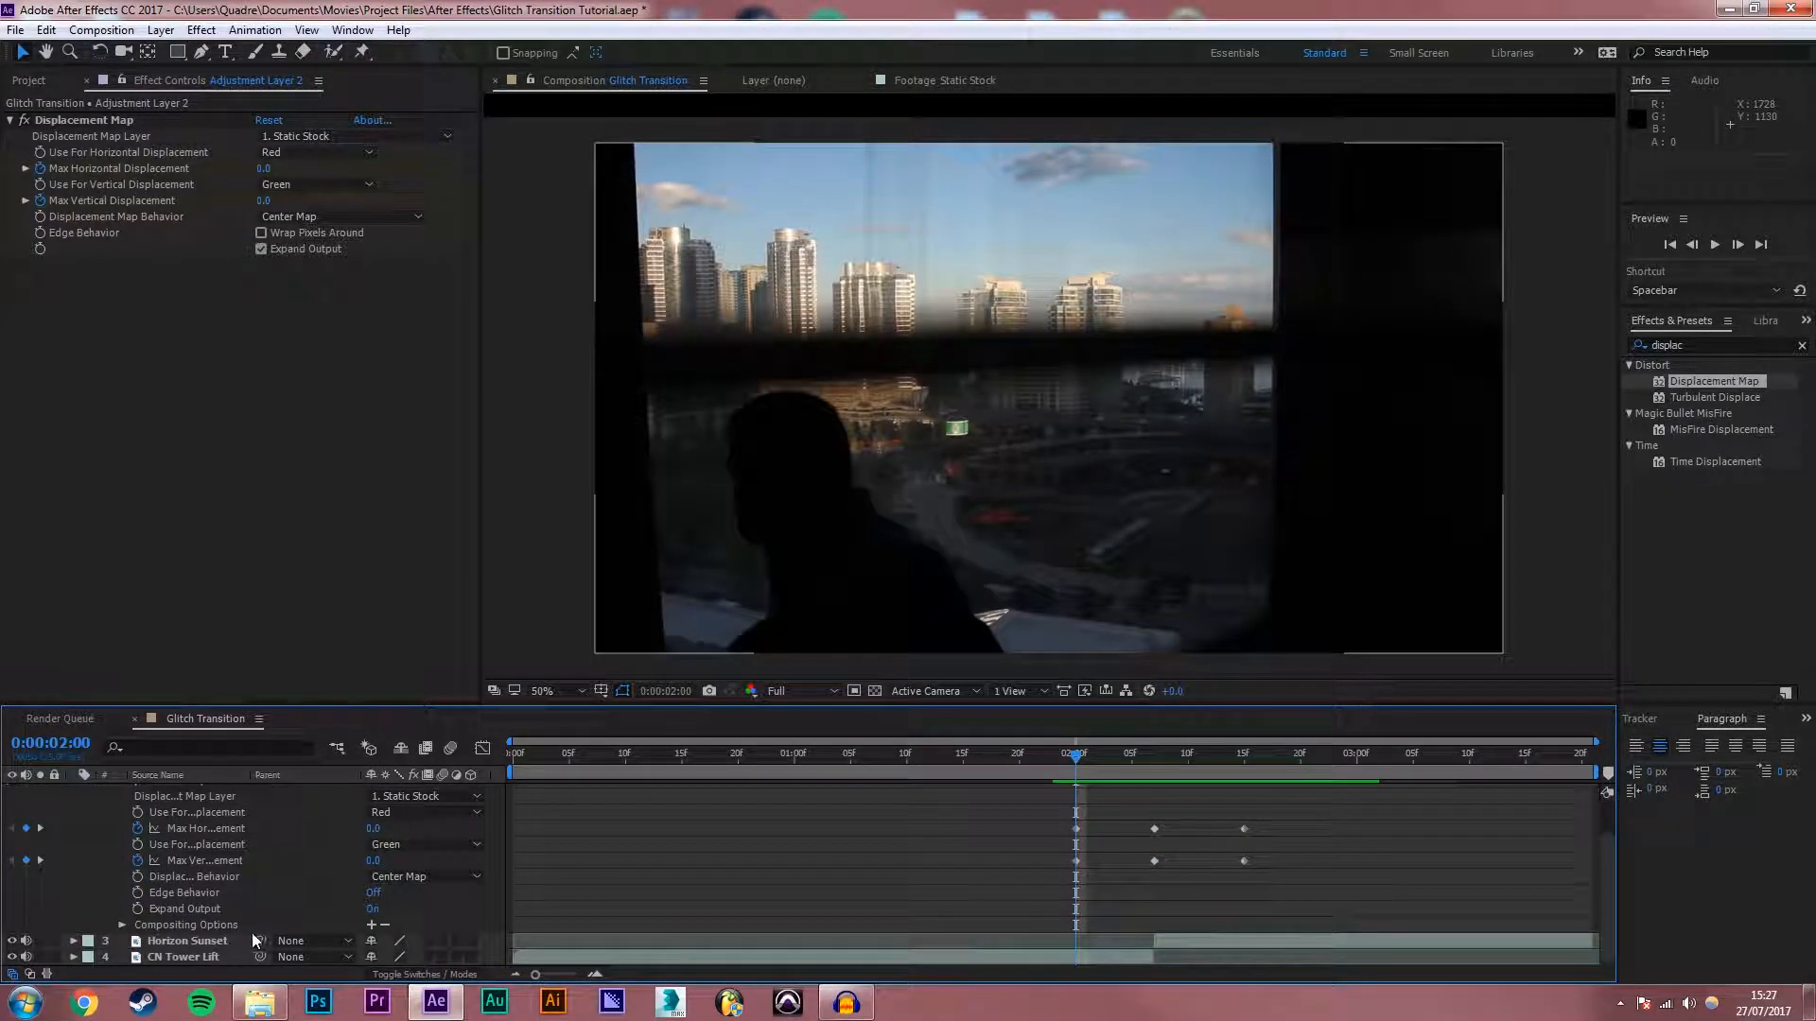
# Apply Motion Tile to CN Tower Lift and Horizon Sunset with enlarged Output Width and Height
pyautogui.click(184, 957)
pyautogui.write('motion tile')
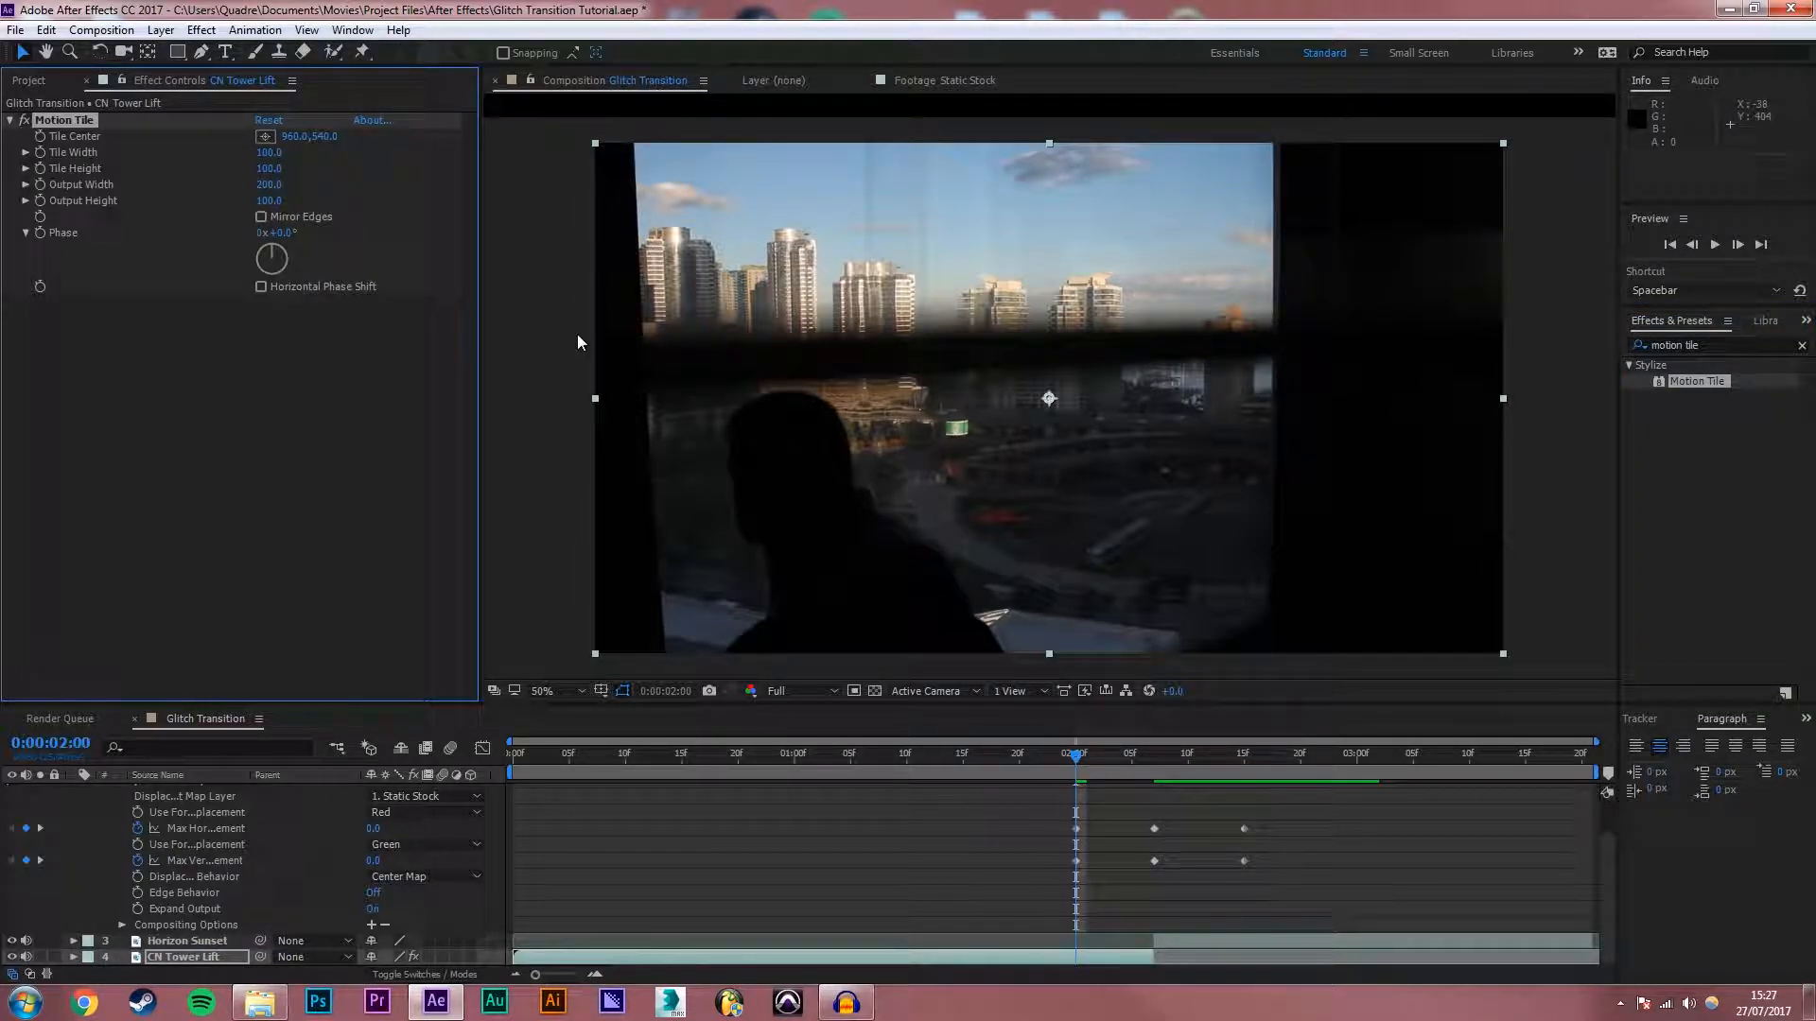
pyautogui.click(271, 201)
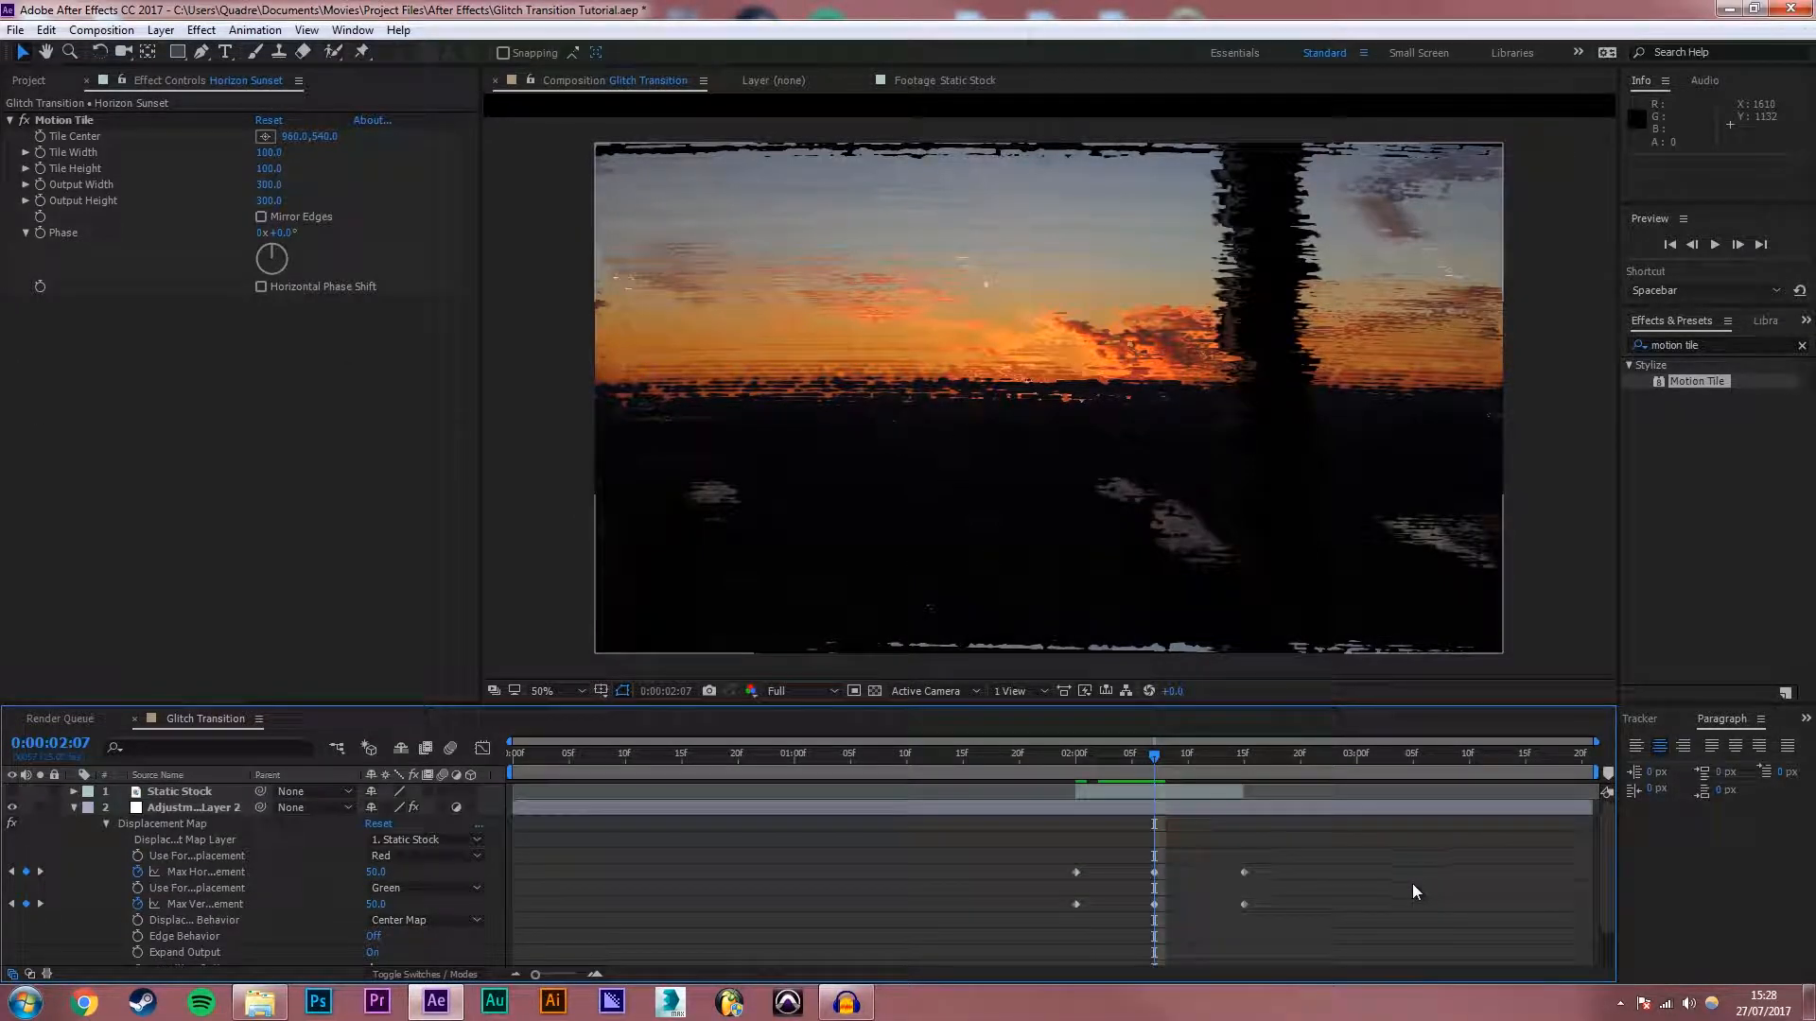
pyautogui.click(1110, 770)
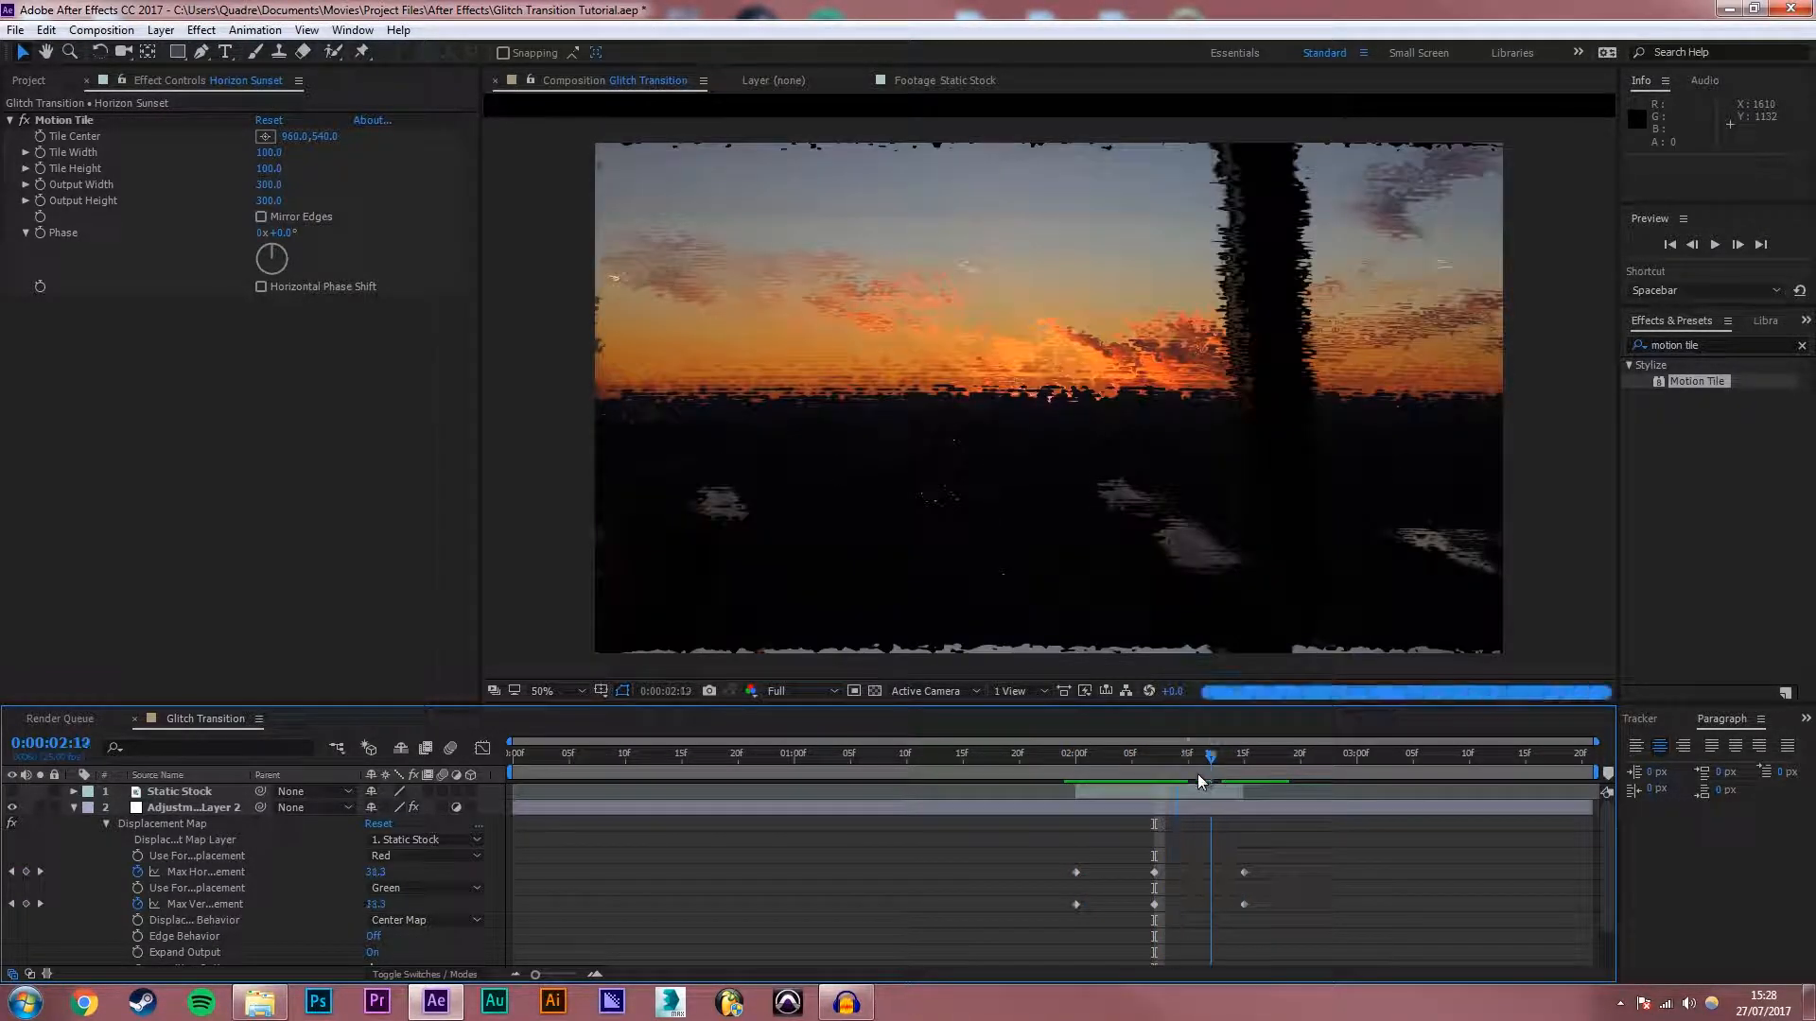
pyautogui.moveTo(1211, 764); pyautogui.dragTo(1074, 764)
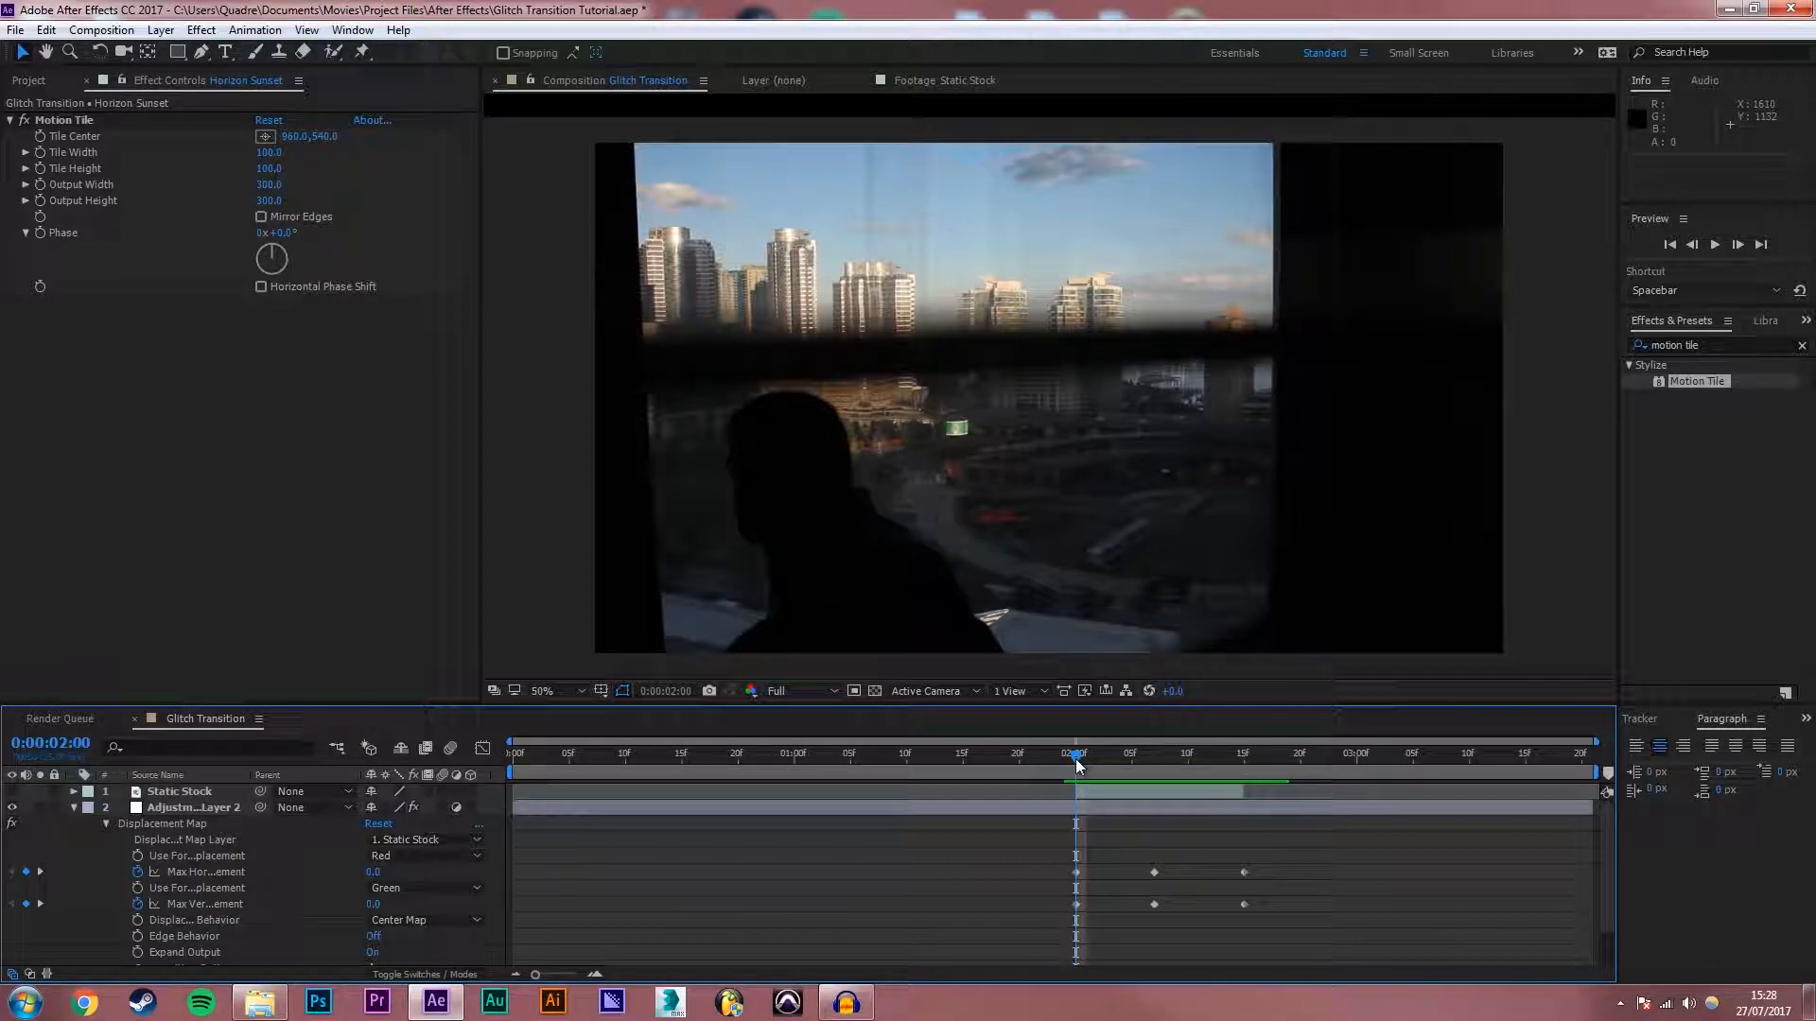